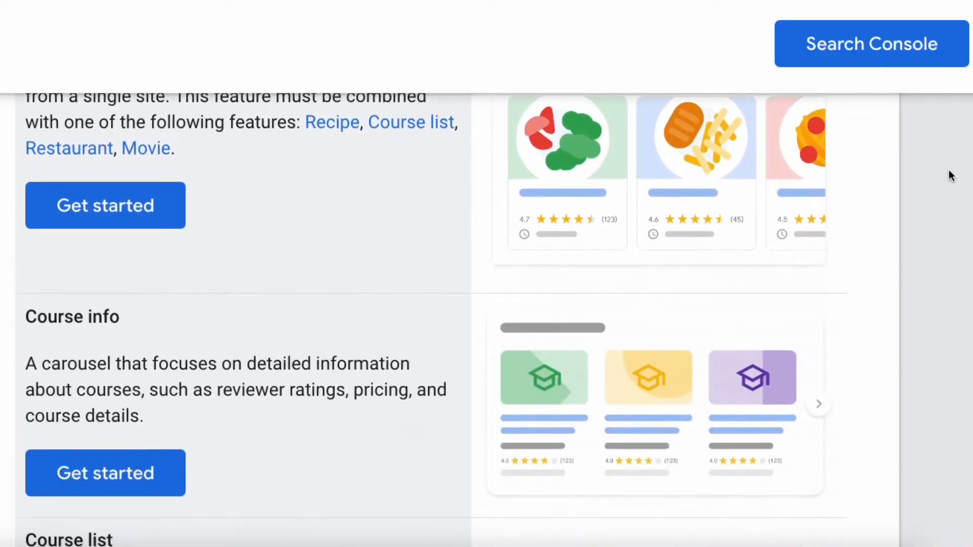
scroll(down, 3)
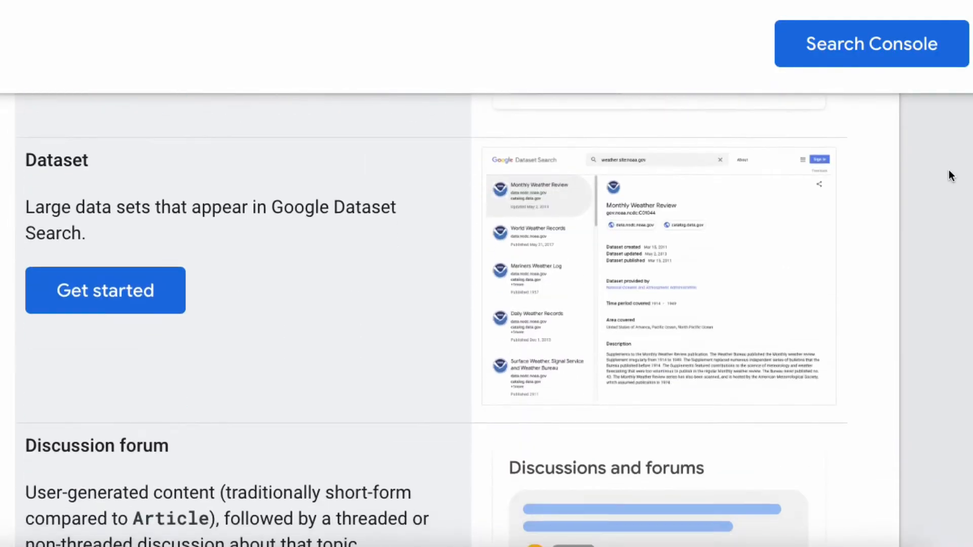
scroll(down, 3)
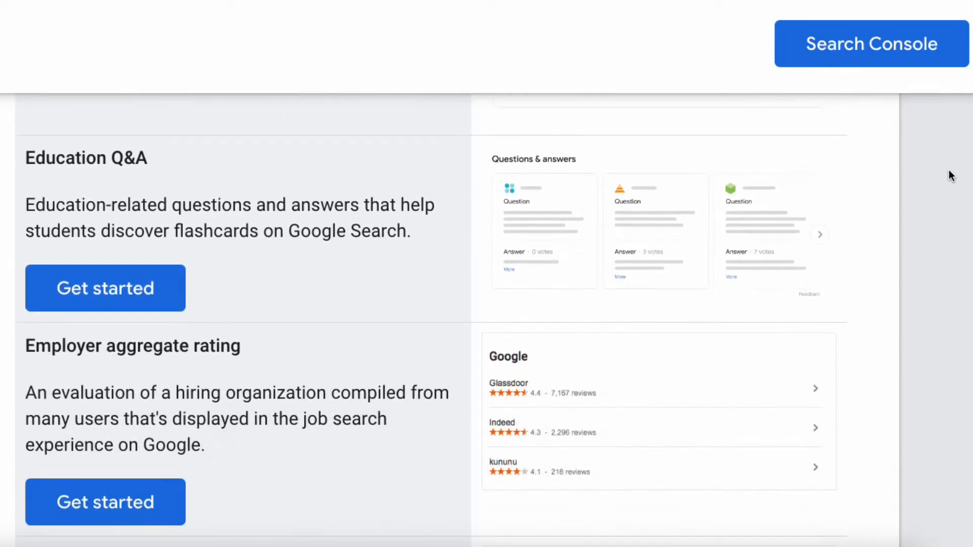
scroll(down, 3)
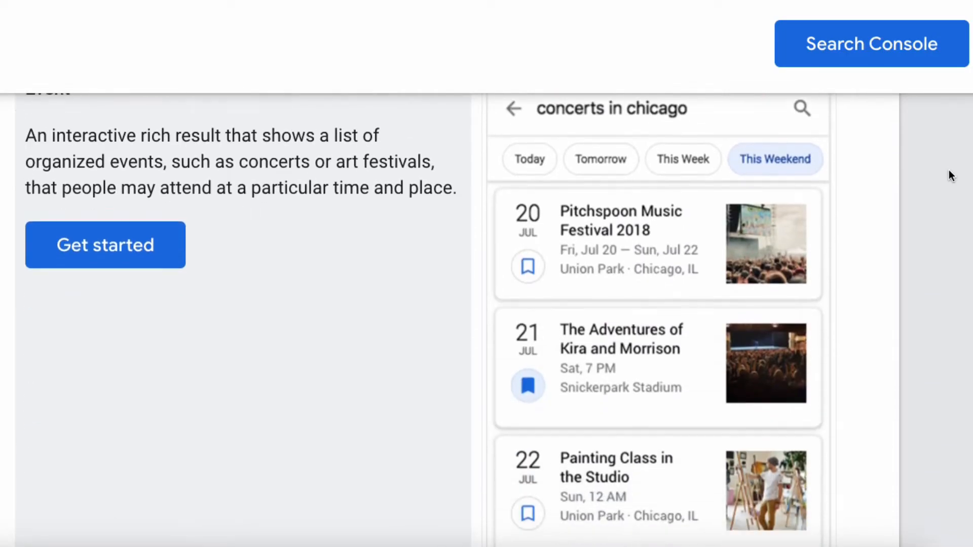